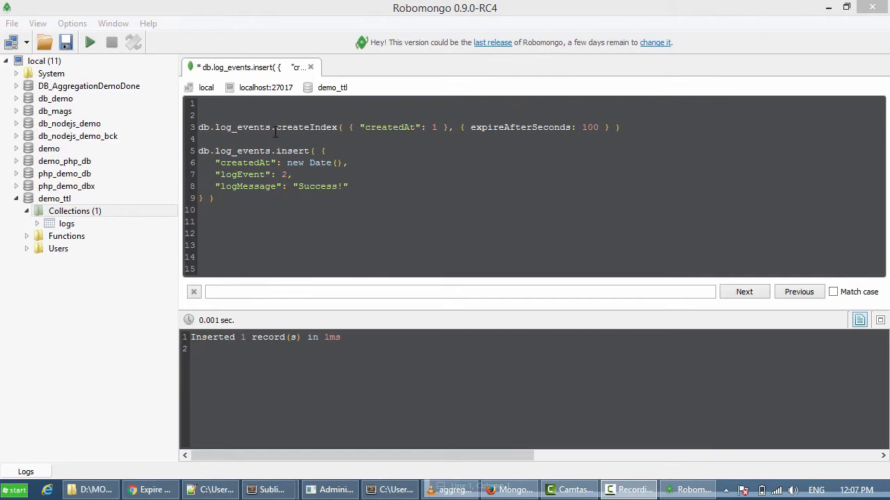
Highlight the log_events createIndex command on createdAt with its 100-second expiry
double_click(243, 127)
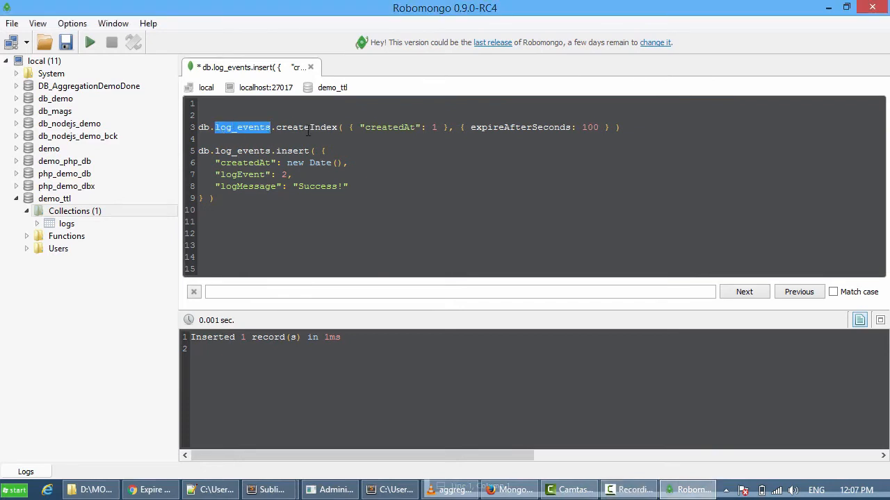
double_click(306, 127)
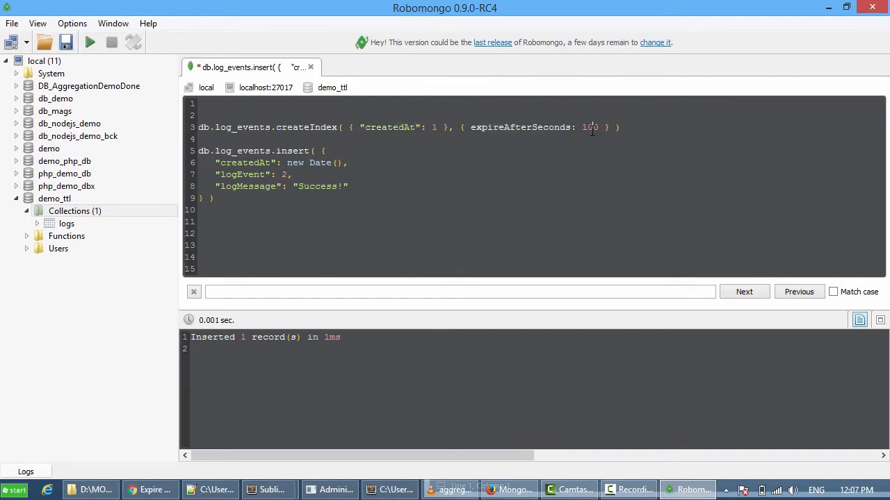
double_click(590, 127)
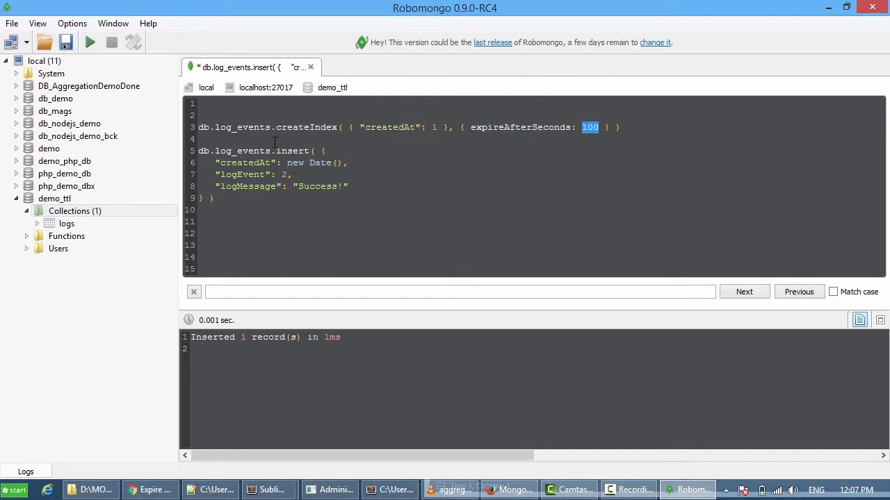
double_click(293, 151)
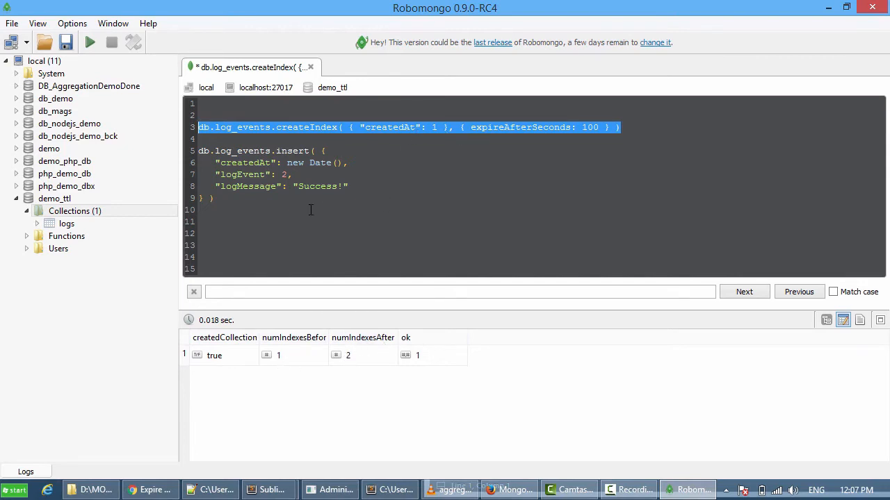
Run the insert of one Success! log event with the current date
drag(214, 163, 214, 198)
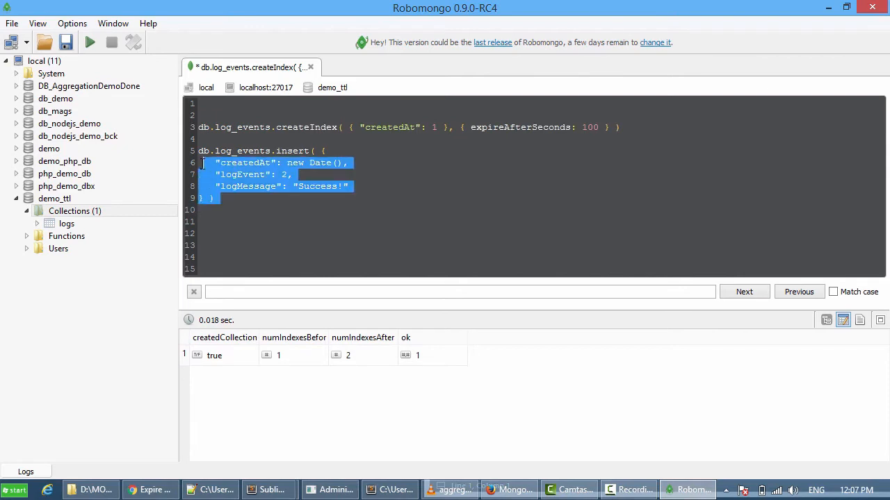
mouse_move(89, 42)
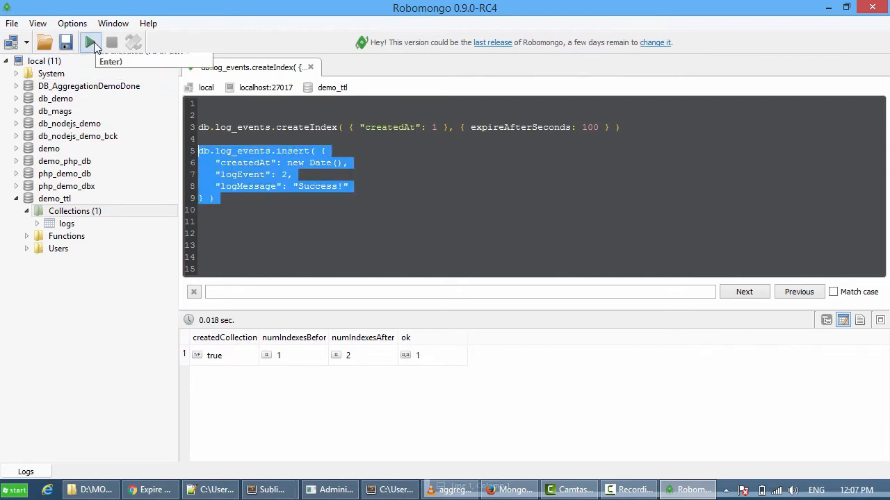
click(90, 43)
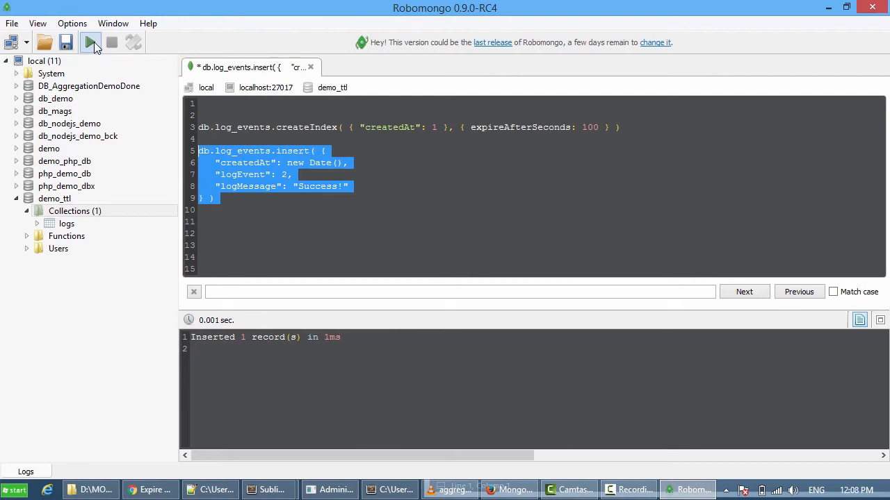
click(75, 210)
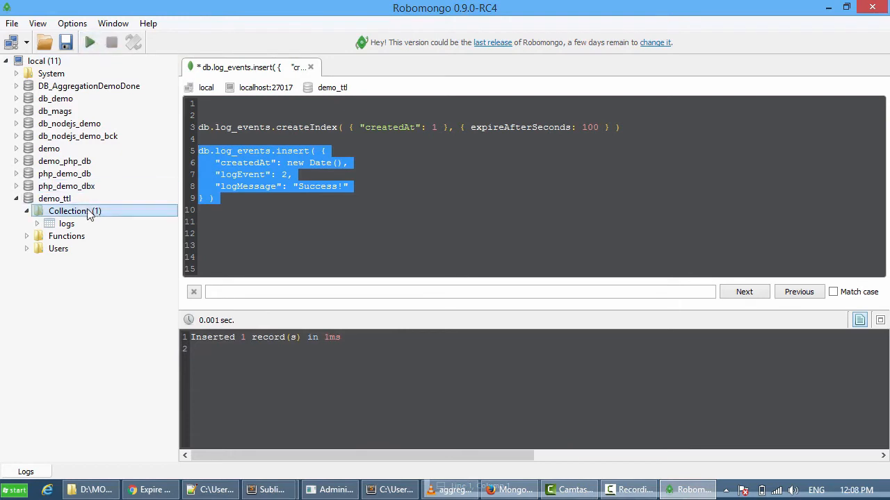
Refresh demo_ttl's Collections and view the log_events documents
right_click(75, 211)
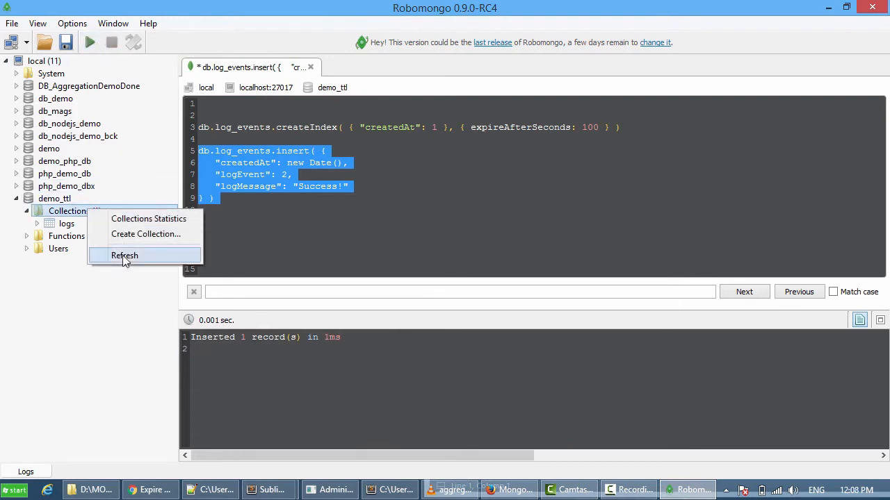
right_click(71, 224)
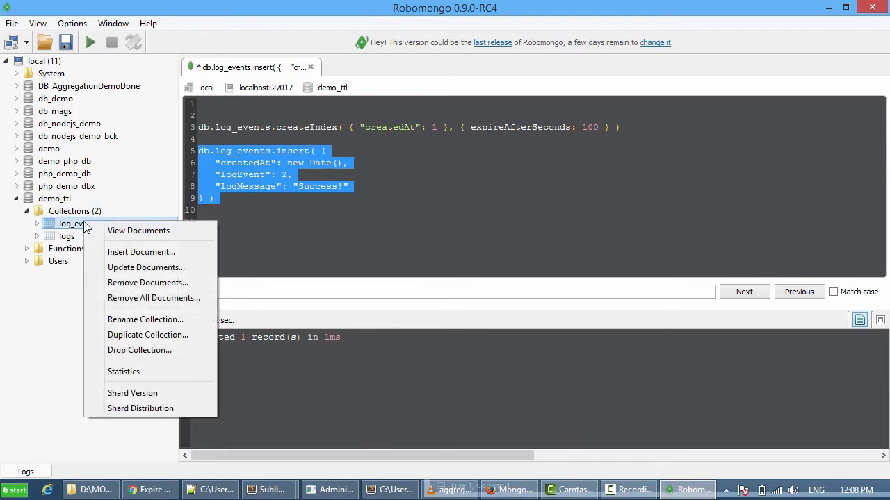
click(138, 230)
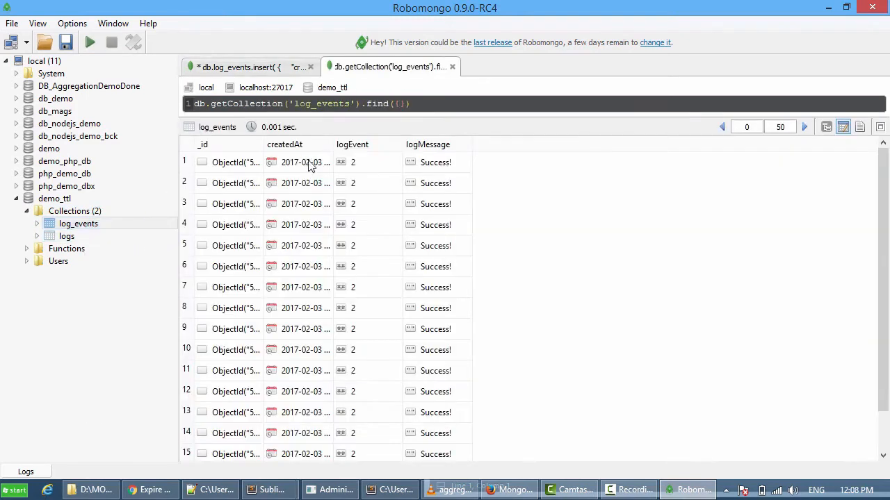
mouse_move(428, 189)
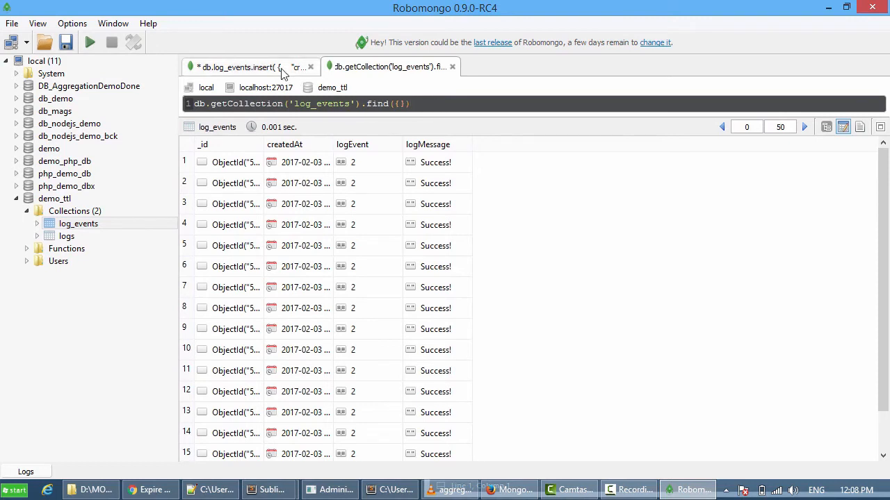
click(243, 66)
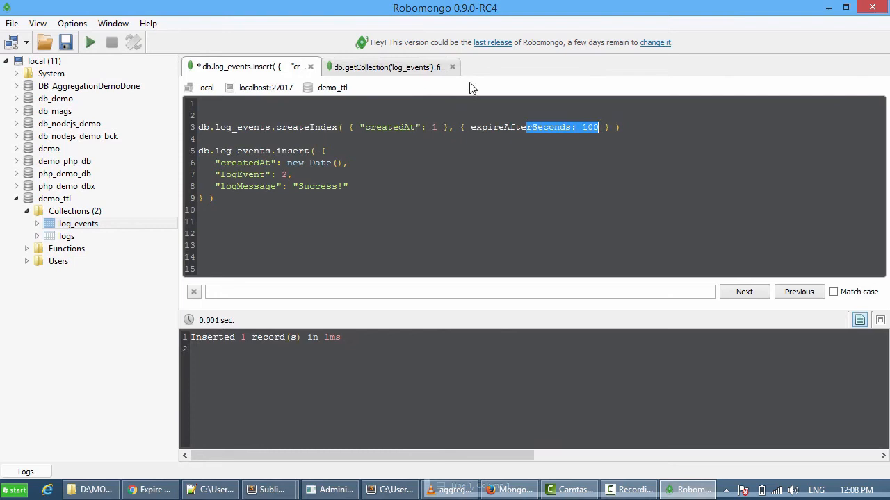
click(90, 42)
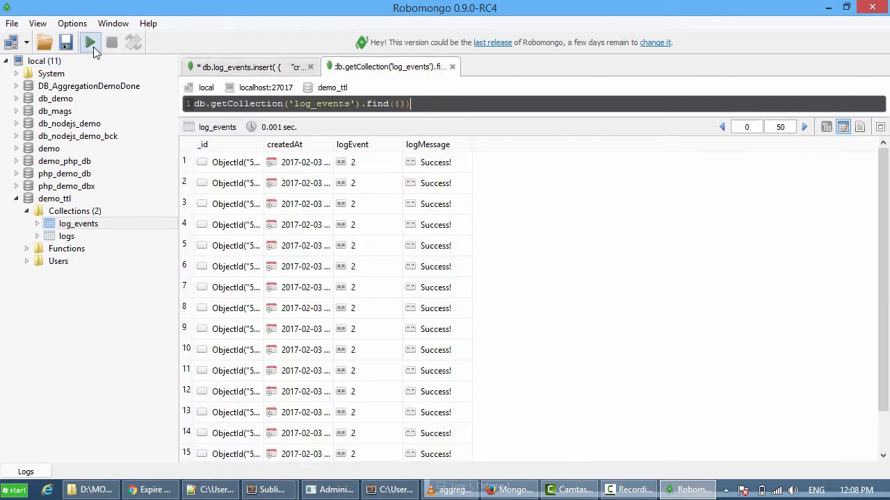
click(89, 43)
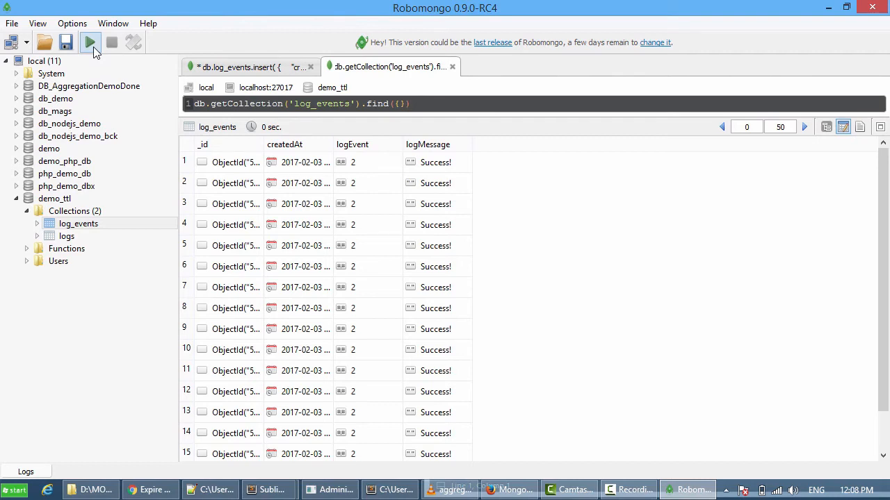
click(89, 42)
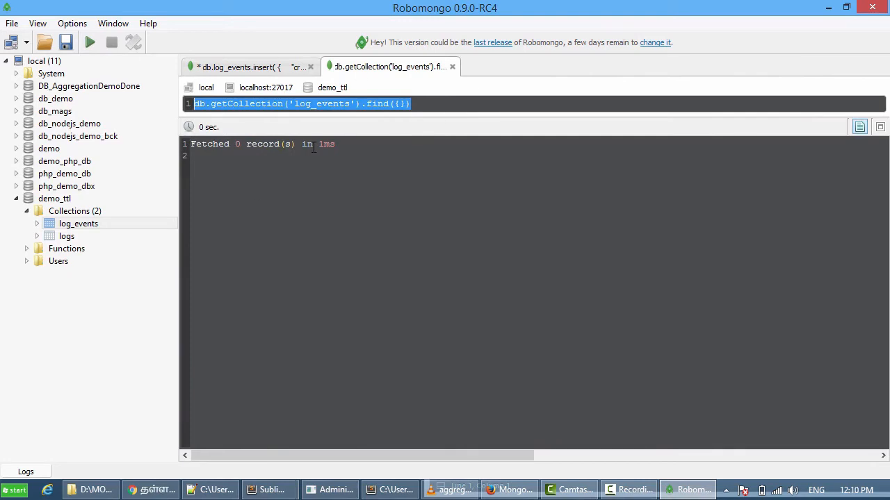
mouse_move(341, 142)
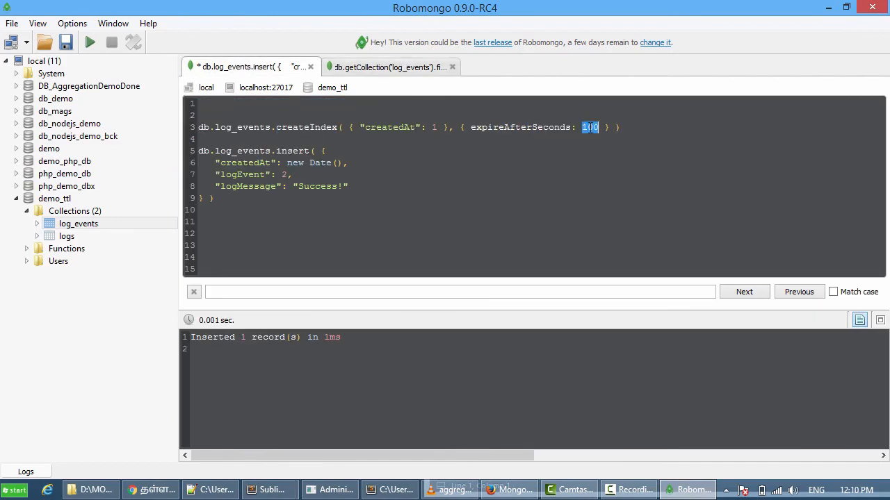
Rerun the log_events find query, confirming it fetches 0 records
click(389, 66)
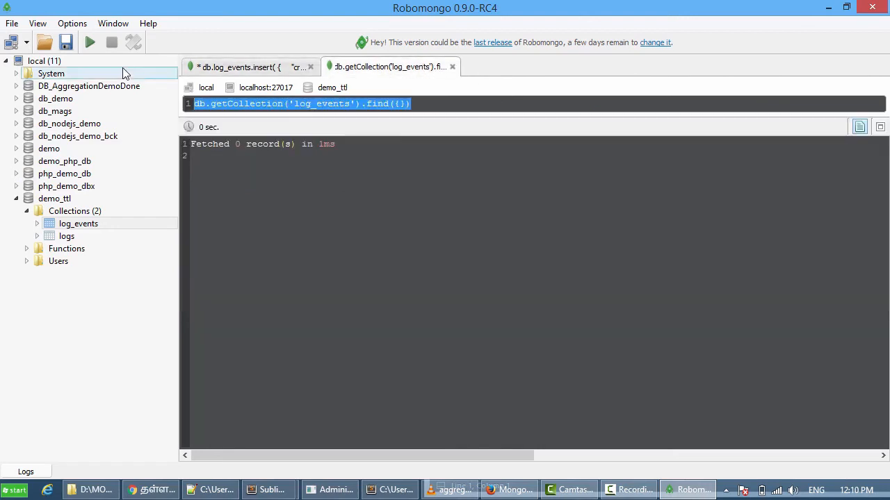
click(90, 42)
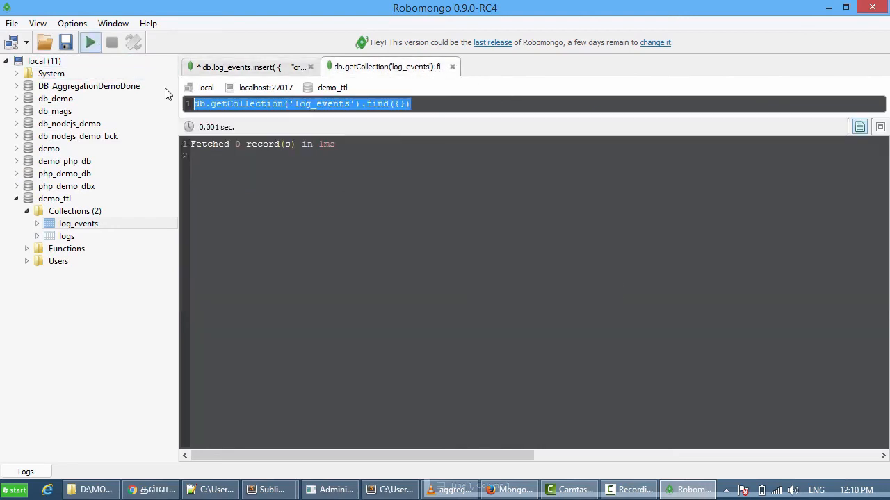